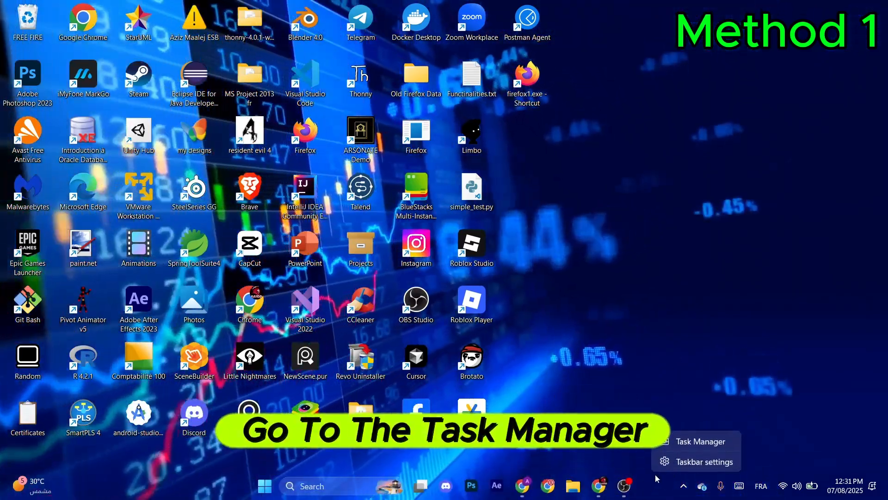
Step: Search Task Manager for 'valorant' and close it after finding no match
left_click(701, 442)
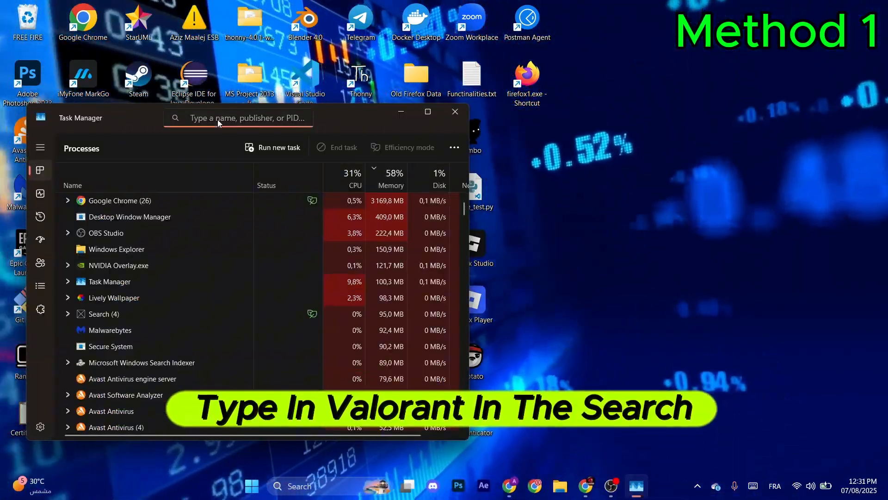
type("valorant")
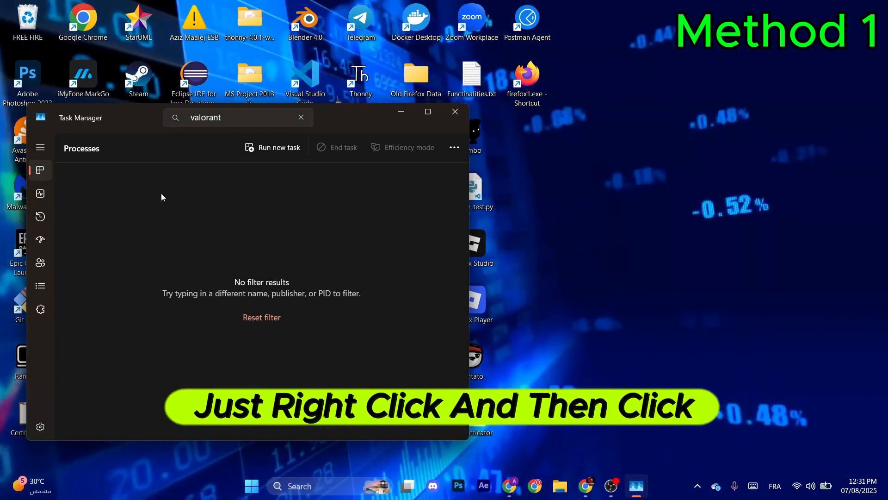
left_click(454, 111)
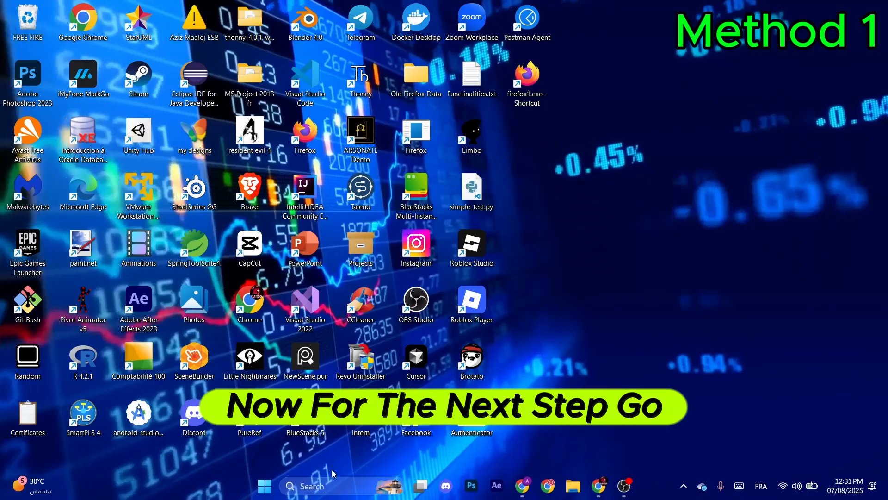
Step: Open the Services tool, then go to the Windows Update section of Settings
left_click(263, 485)
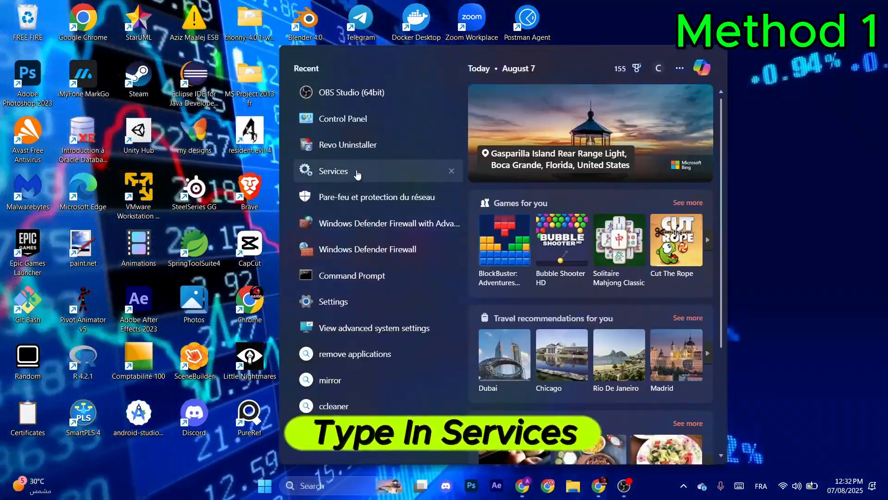
left_click(333, 171)
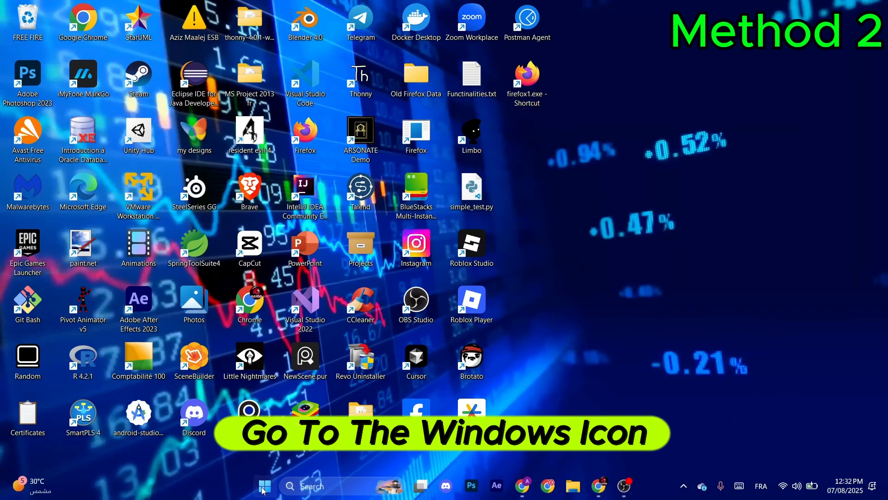
left_click(263, 486)
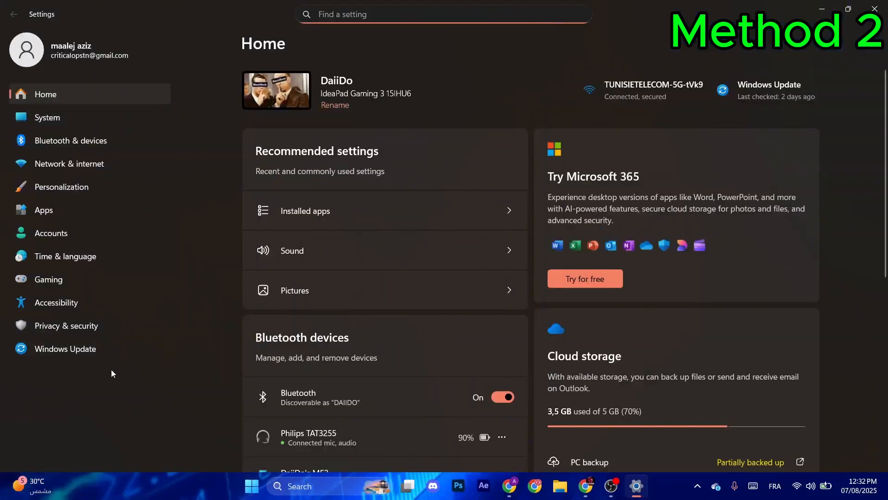
left_click(66, 348)
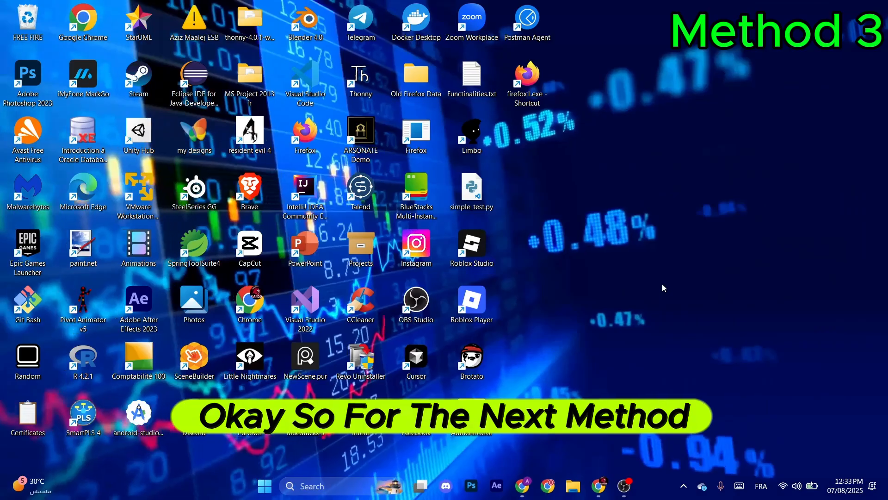
Step: Choose Update driver for the NVIDIA GeForce RTX 3050 Laptop GPU, then bring up Start's power options
left_click(329, 485)
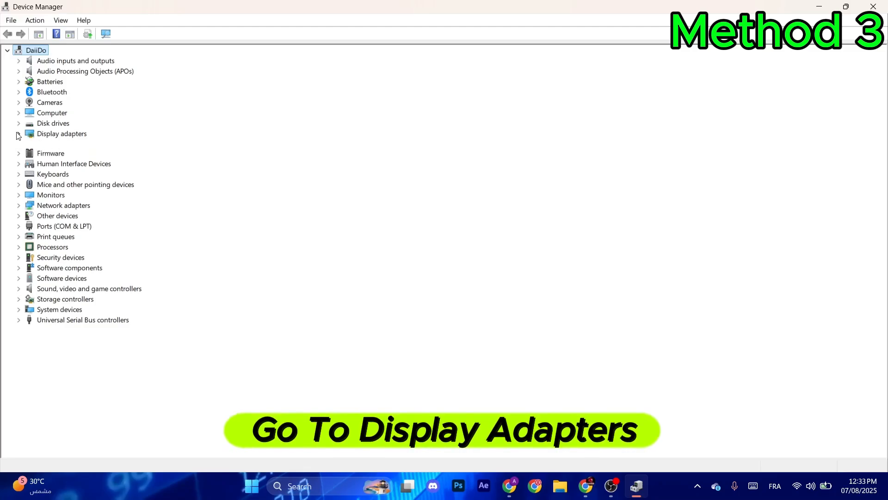
left_click(18, 134)
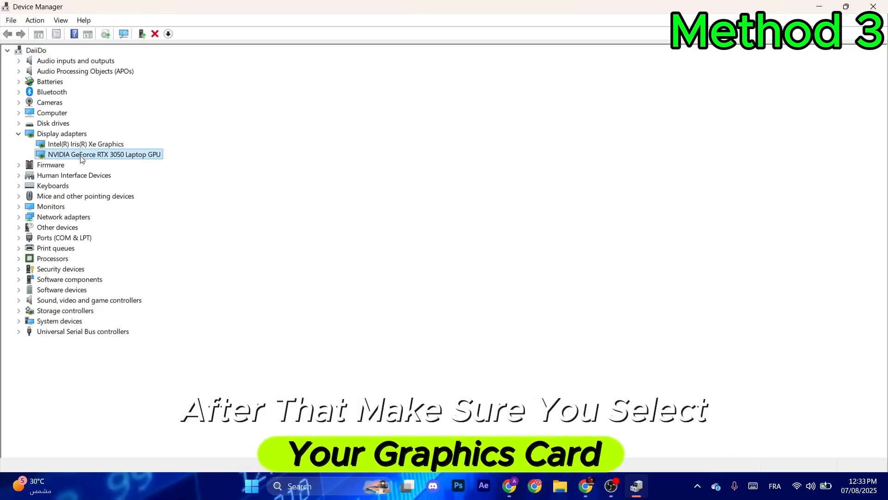
right_click(104, 154)
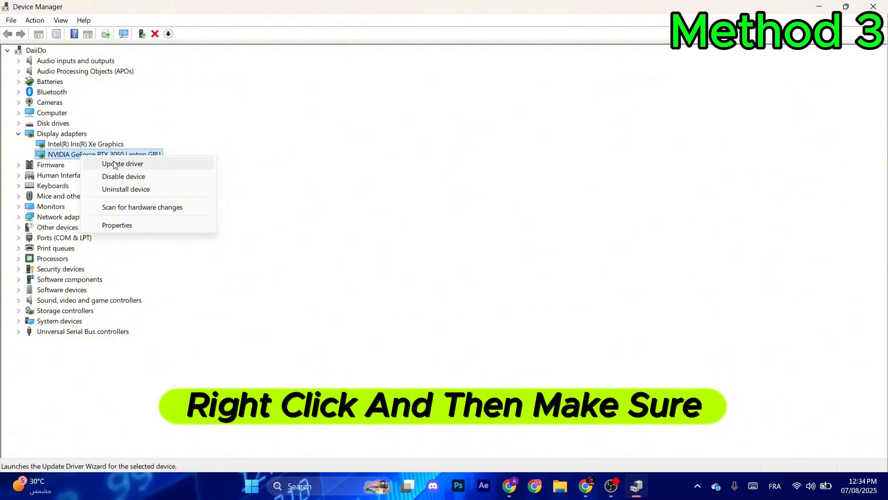
left_click(122, 164)
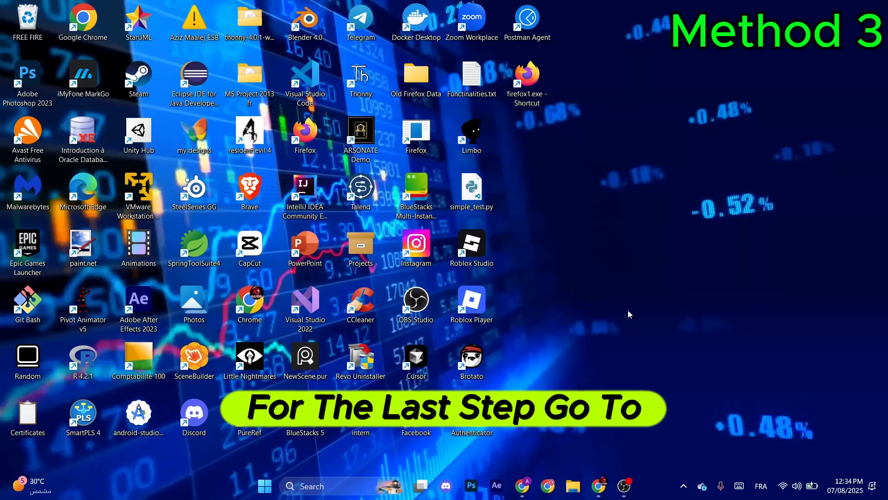
left_click(263, 486)
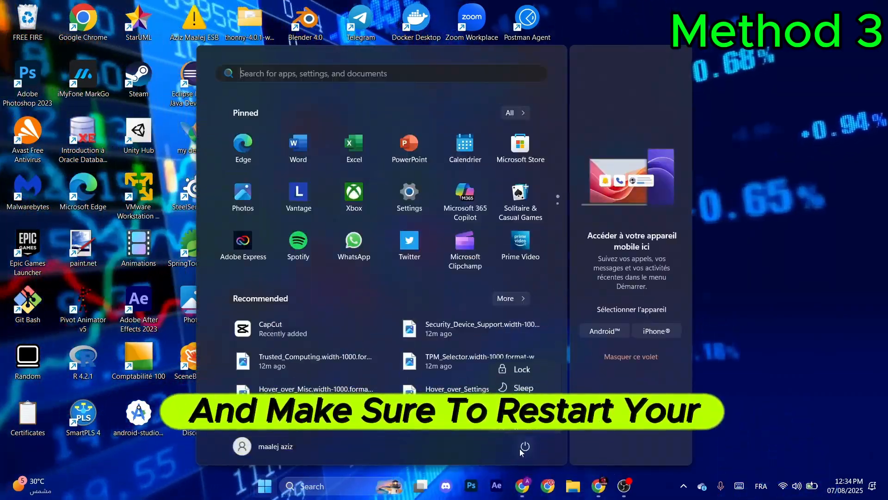